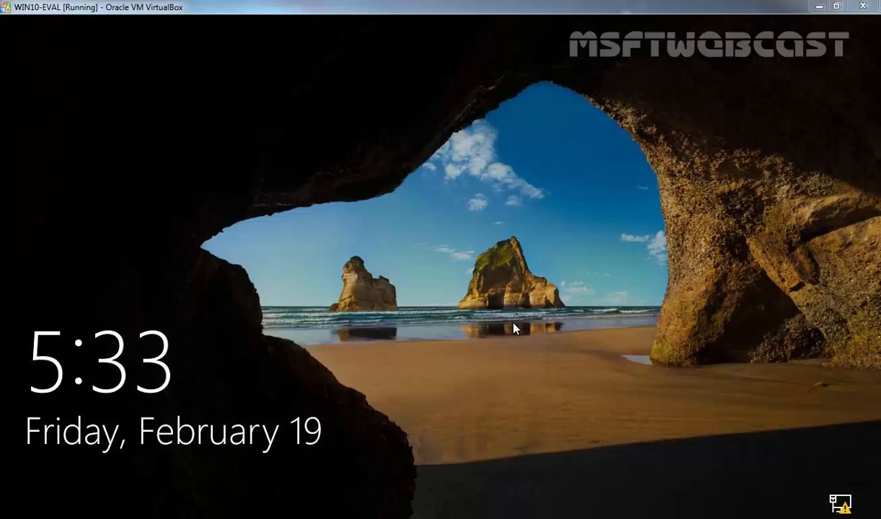
Step: Dismiss the lock screen and begin entering the account password
left_click(516, 328)
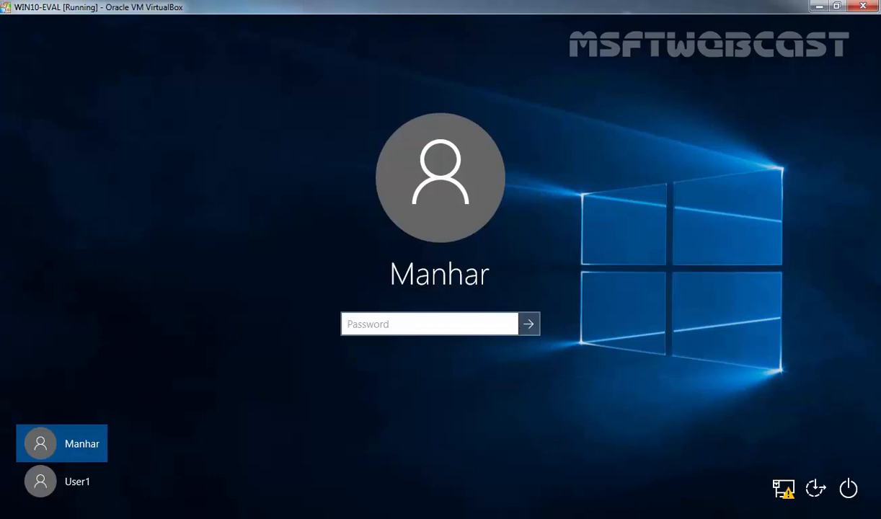
mouse_move(380, 480)
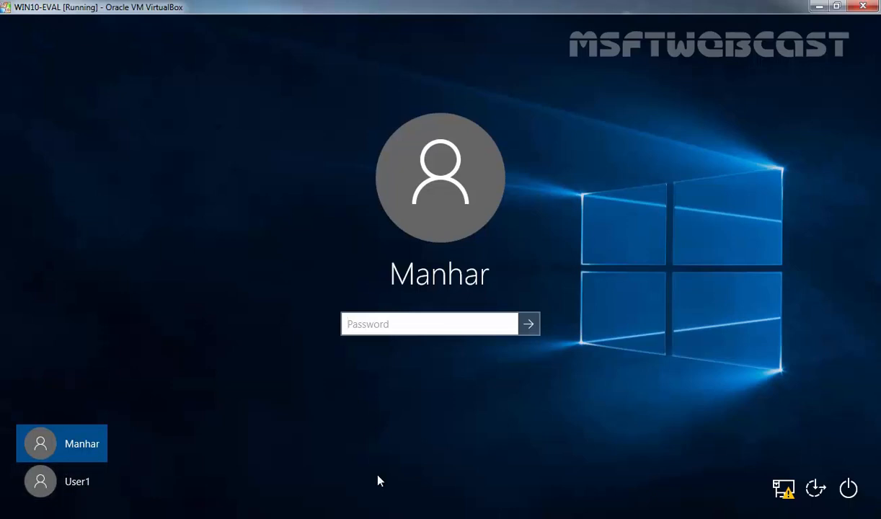
left_click(429, 323)
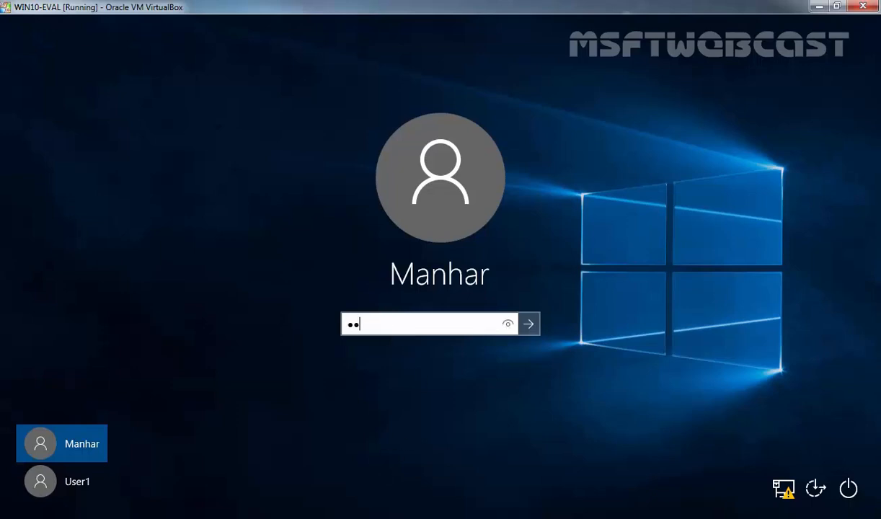
Step: Search for administrative tools and select the Local Security Policy shortcut
left_click(528, 324)
type("admi")
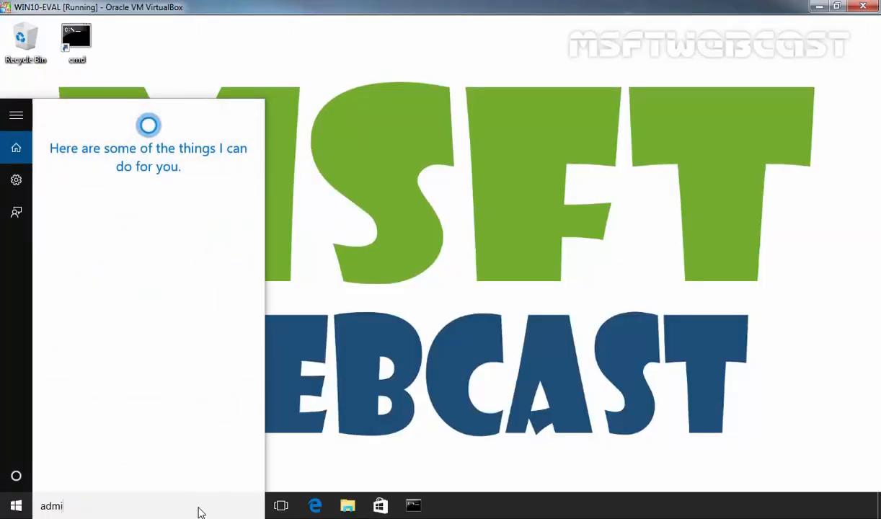
type("ni")
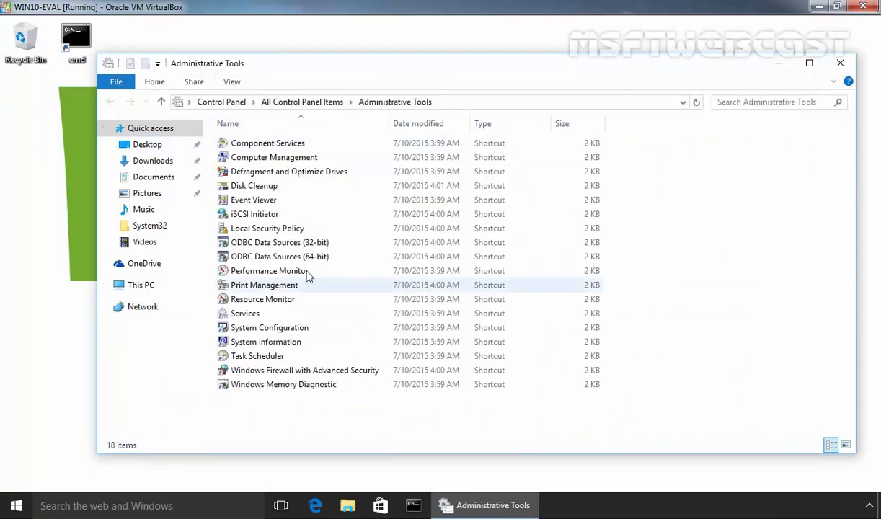
left_click(267, 228)
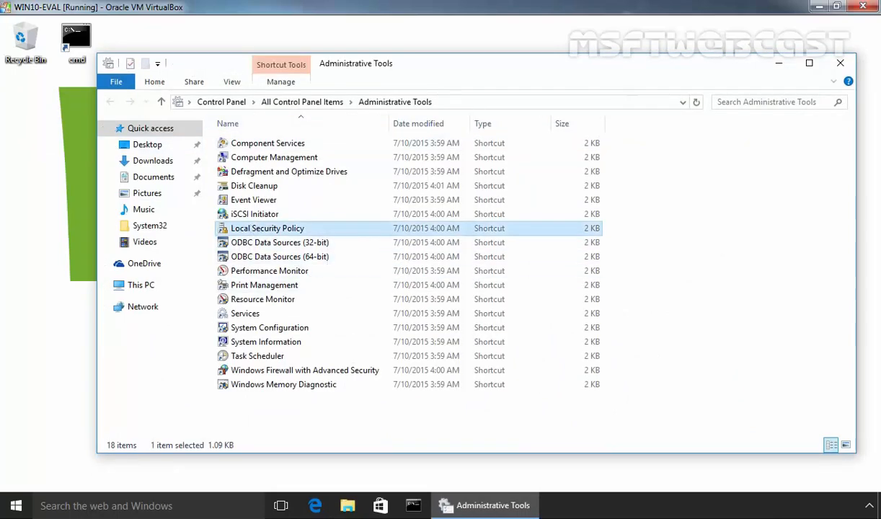
Step: Open Local Security Policy on Security Options, maximized, selecting 'Do not display last user name'
double_click(267, 228)
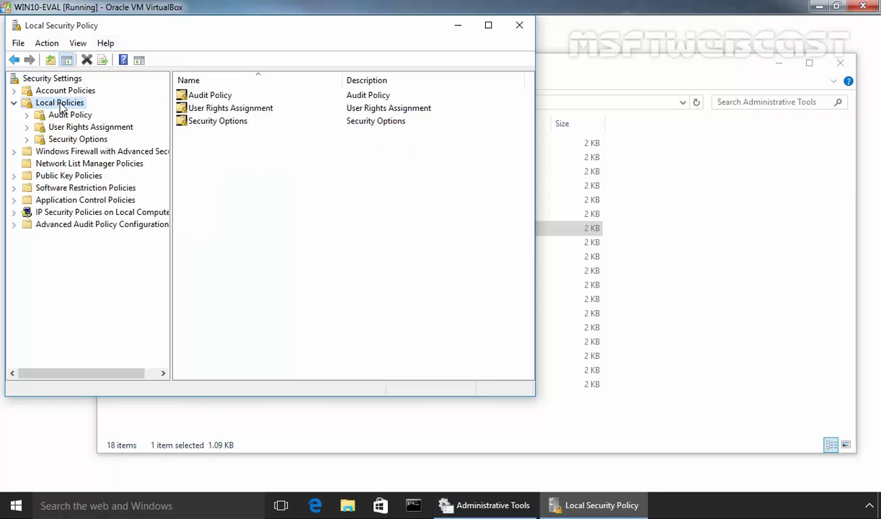
left_click(78, 139)
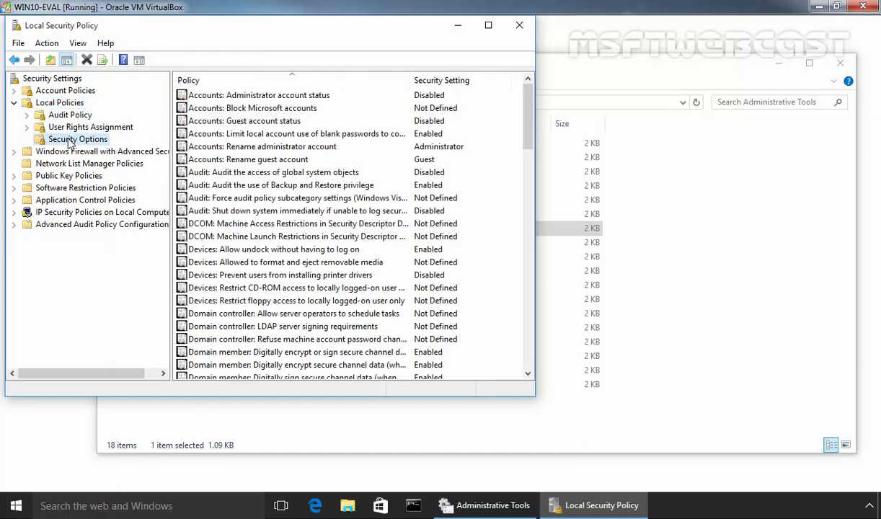
mouse_move(489, 25)
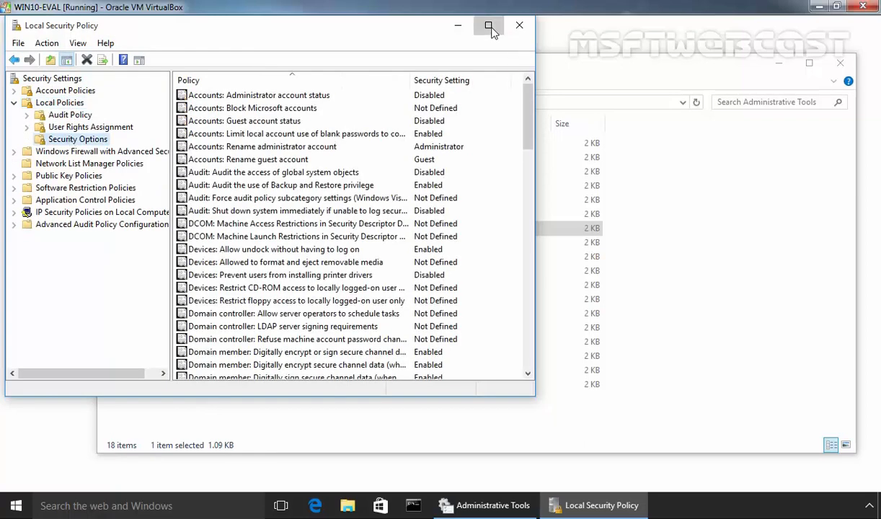
left_click(489, 25)
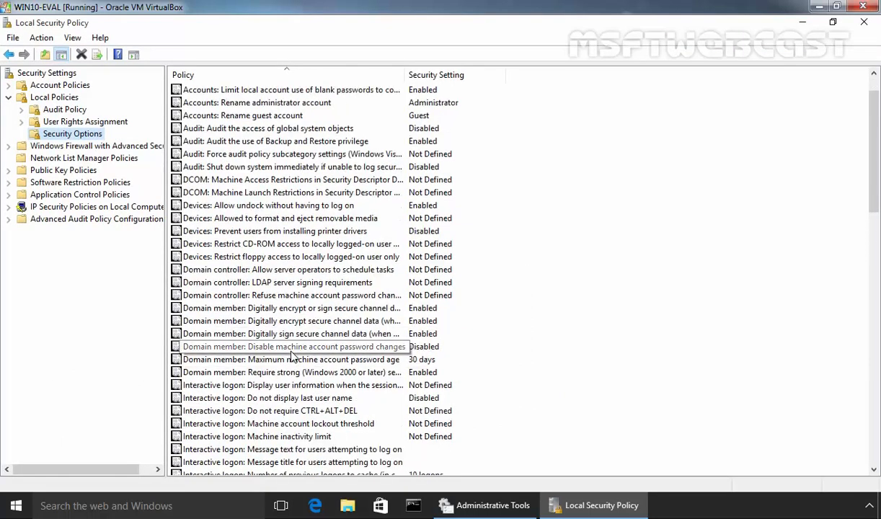
left_click(267, 359)
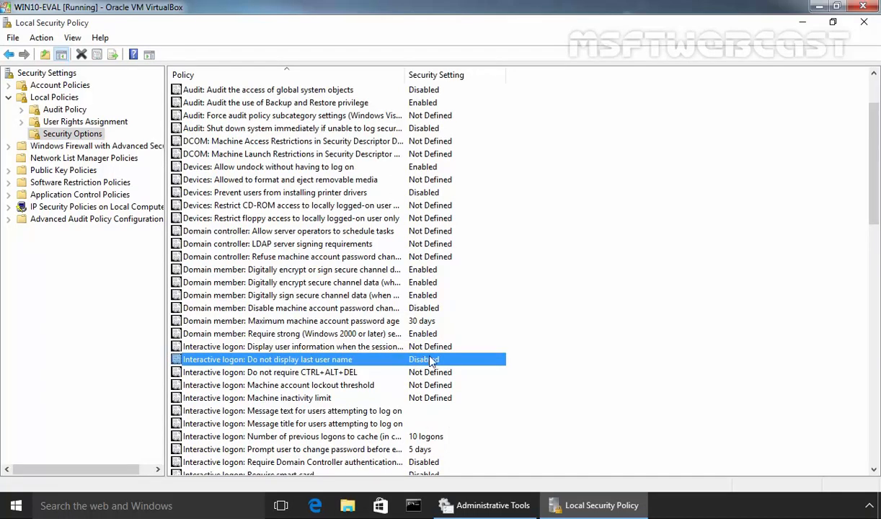
Step: Set 'Interactive logon: Do not display last user name' to Enabled and confirm with OK
double_click(267, 359)
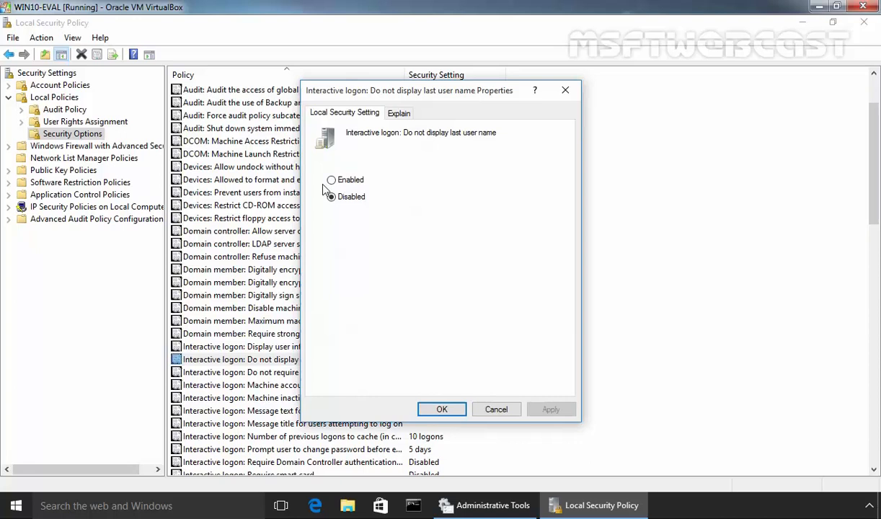
left_click(331, 180)
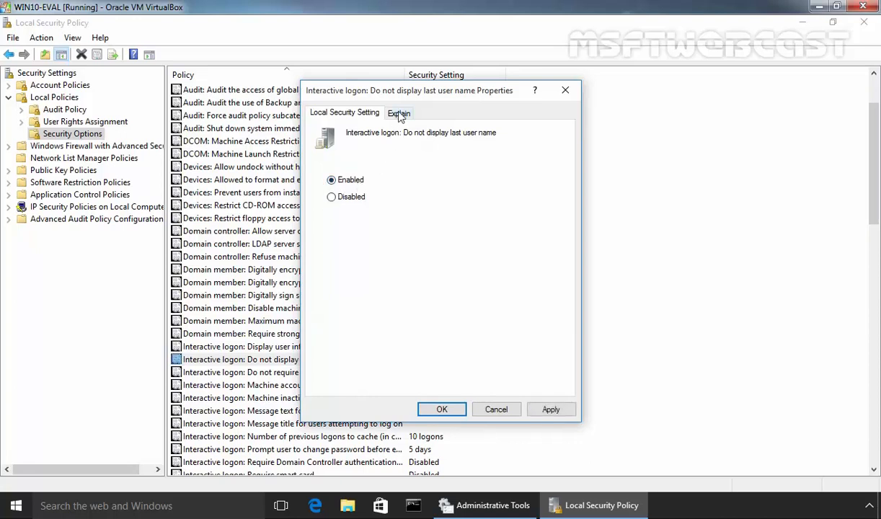
left_click(399, 112)
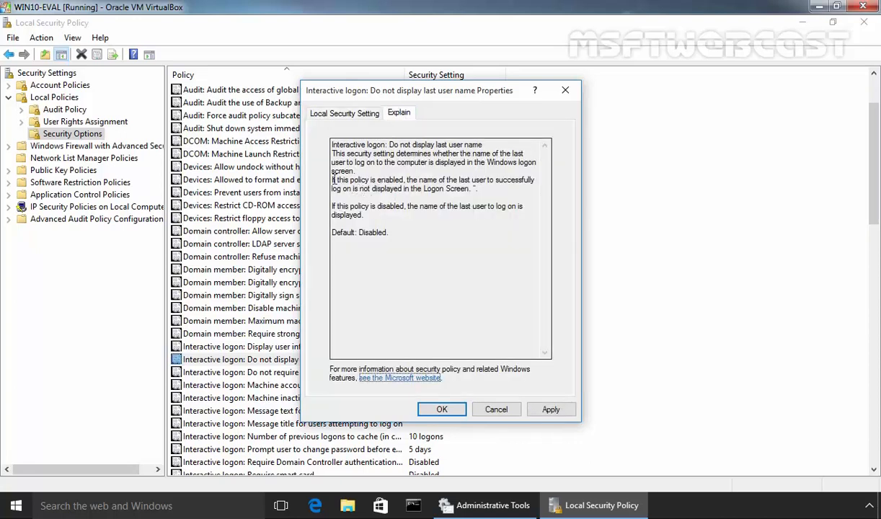
left_click_drag(331, 179, 477, 188)
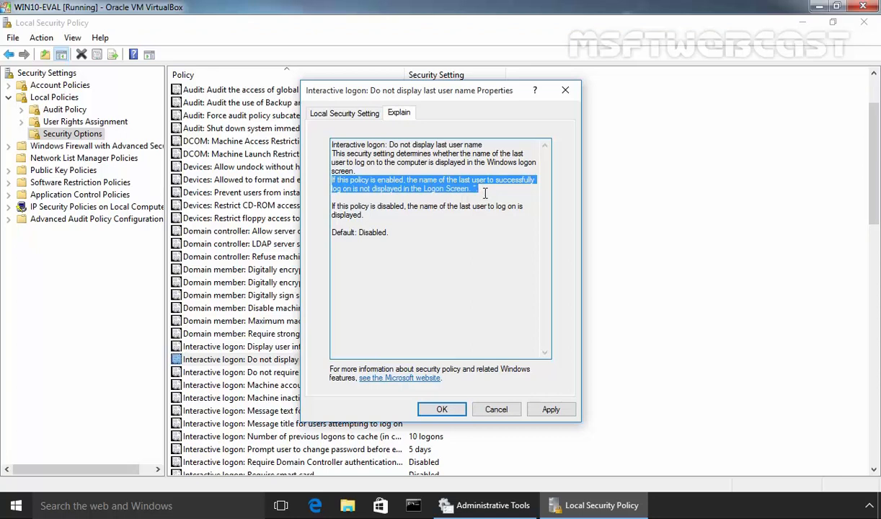
mouse_move(485, 193)
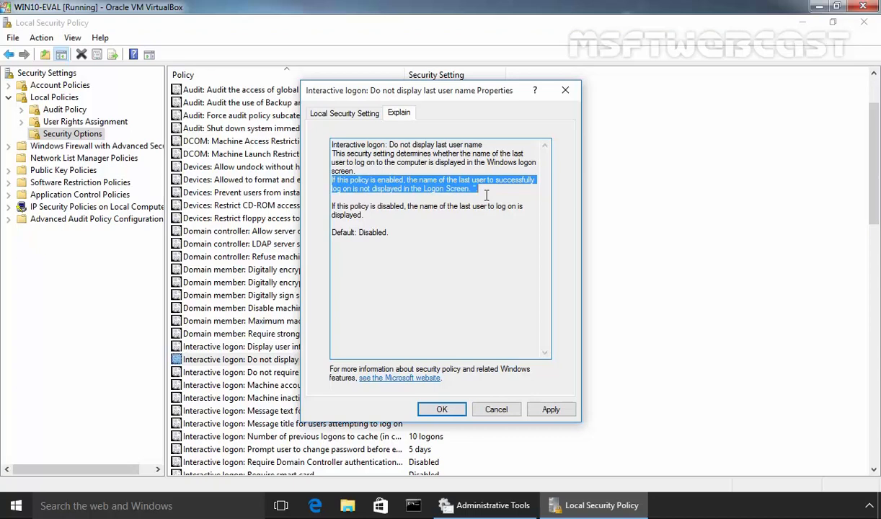
left_click(551, 410)
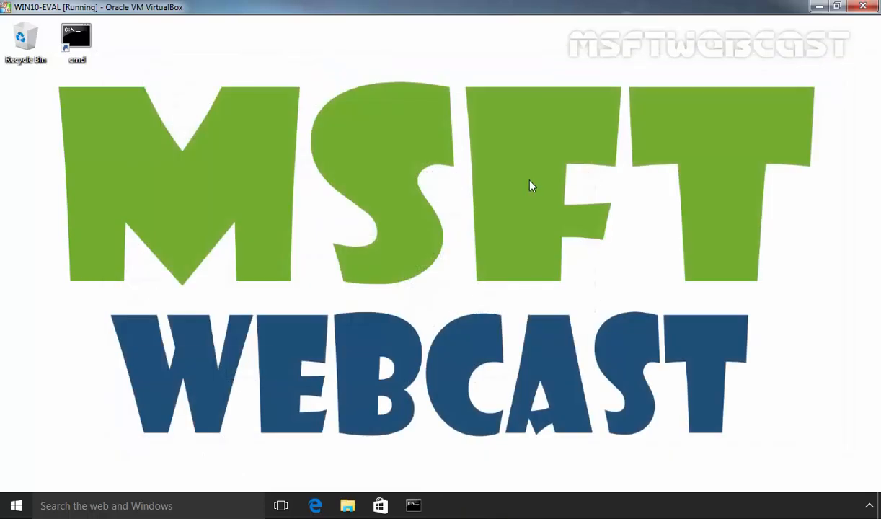
Step: Run gpupdate in a Command Prompt to refresh group policy
double_click(75, 40)
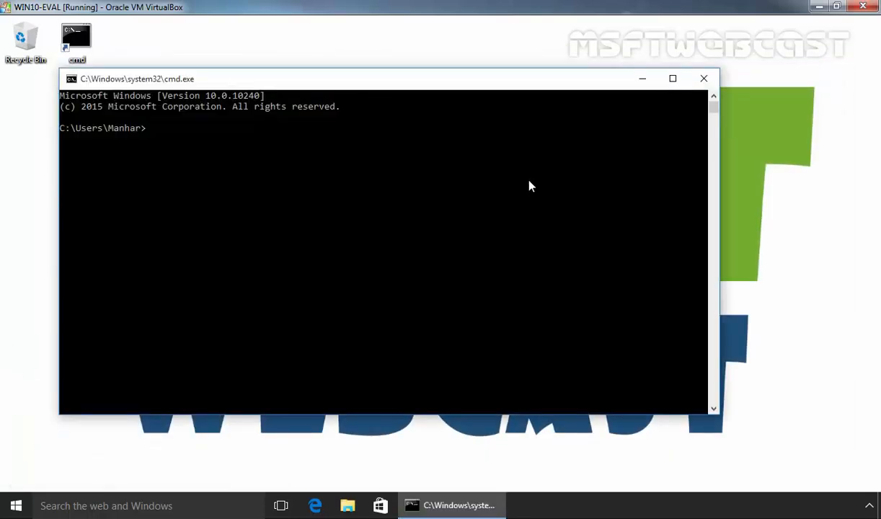
type("gpupdate")
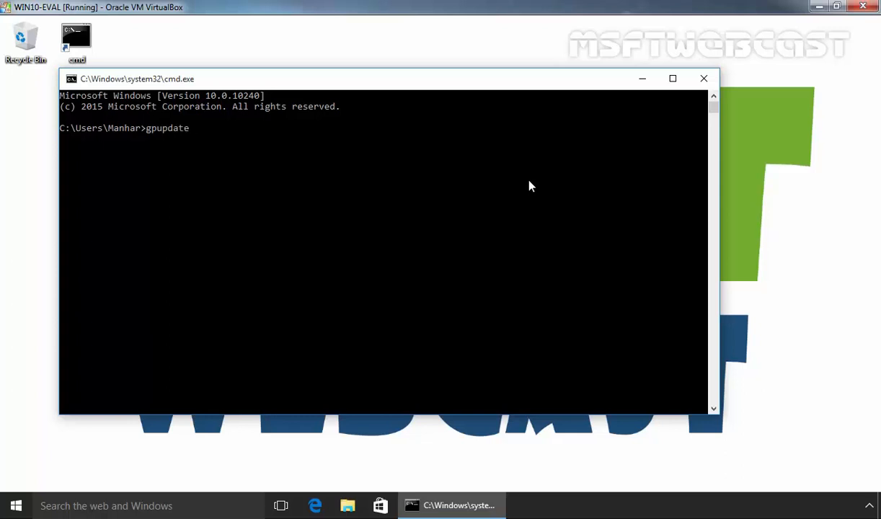
key("Return")
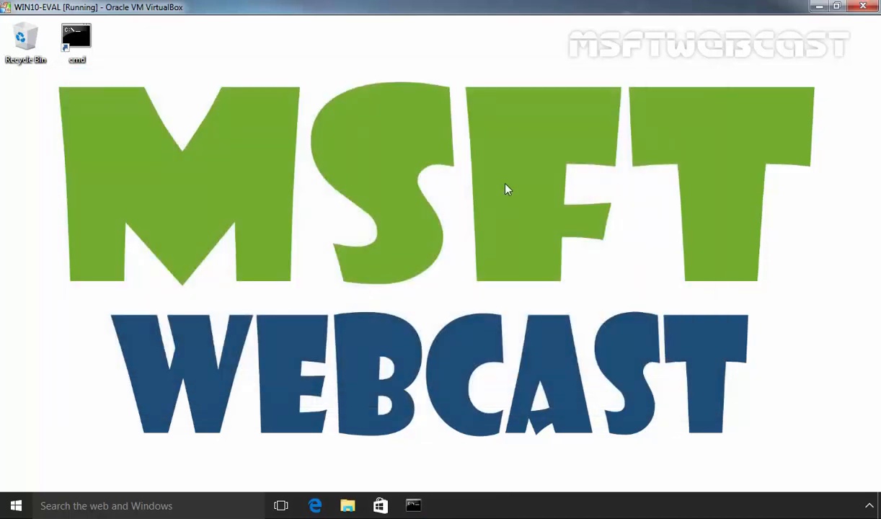
Step: Sign out of the current account from the Start menu's account options
left_click(16, 505)
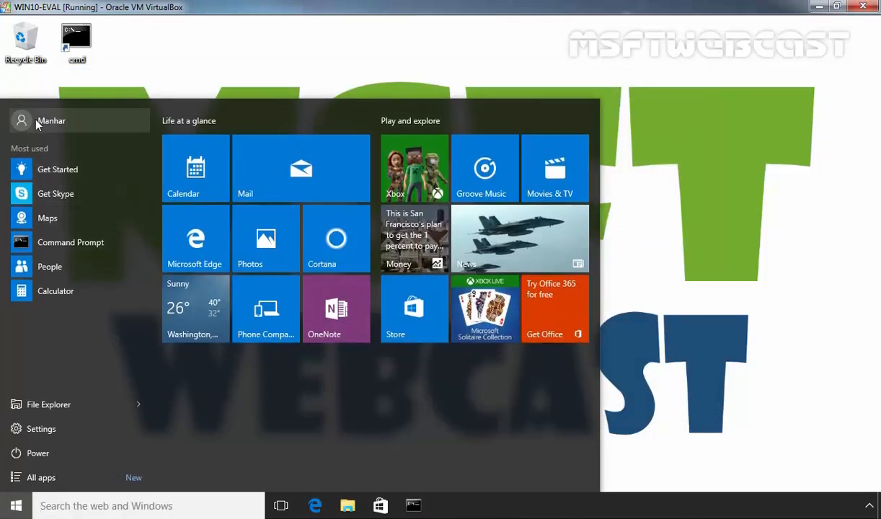
left_click(51, 121)
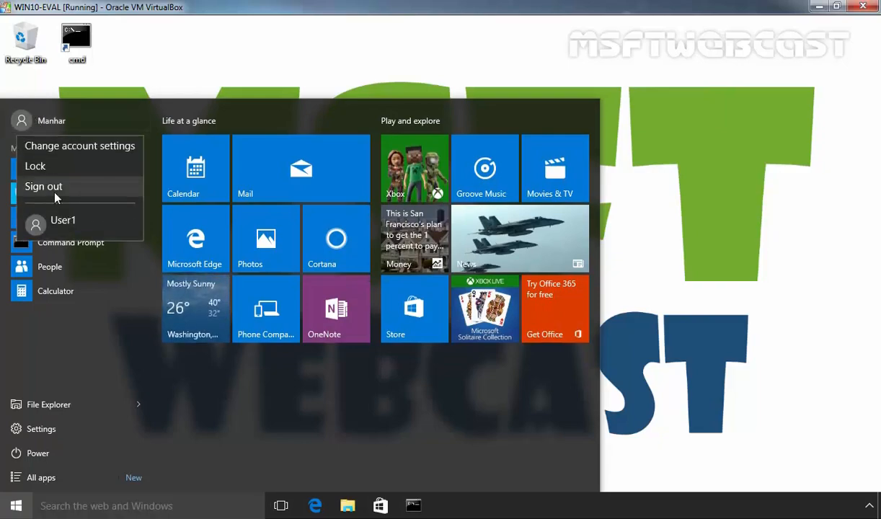
left_click(43, 186)
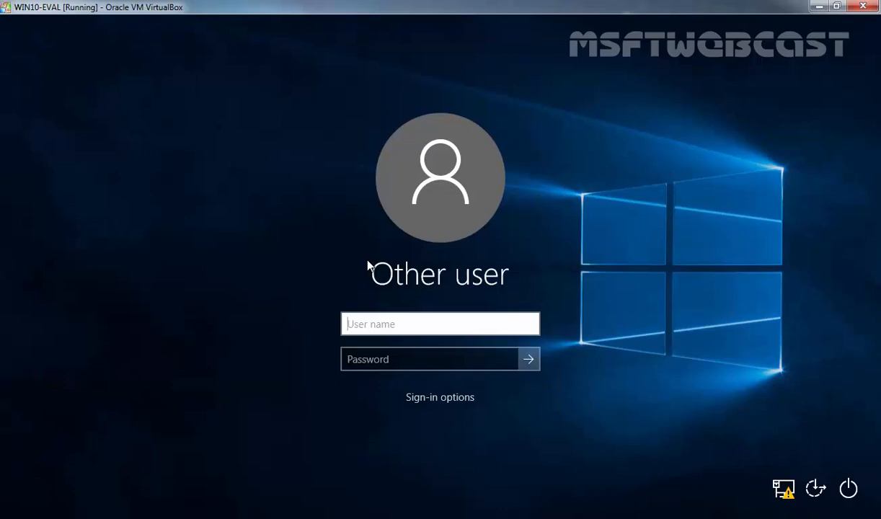
Step: Sign back in with the account name and password, then open the Start menu
type("manhar")
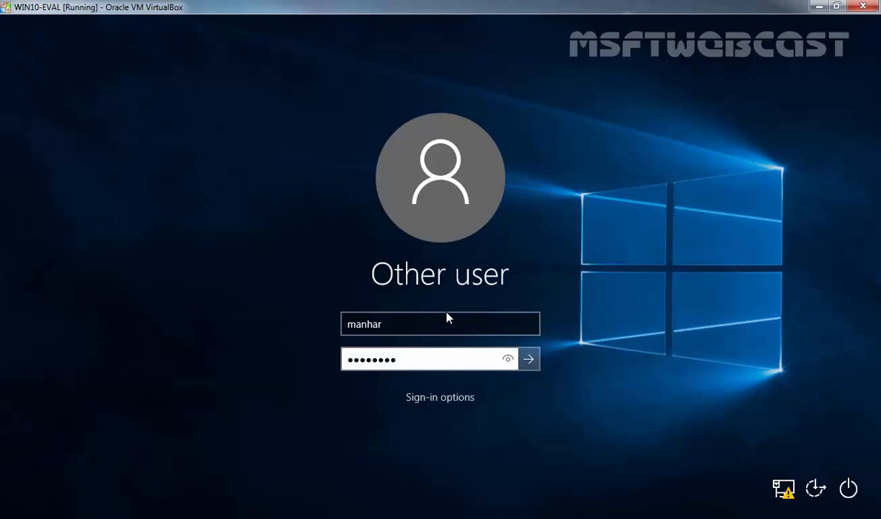
left_click(528, 359)
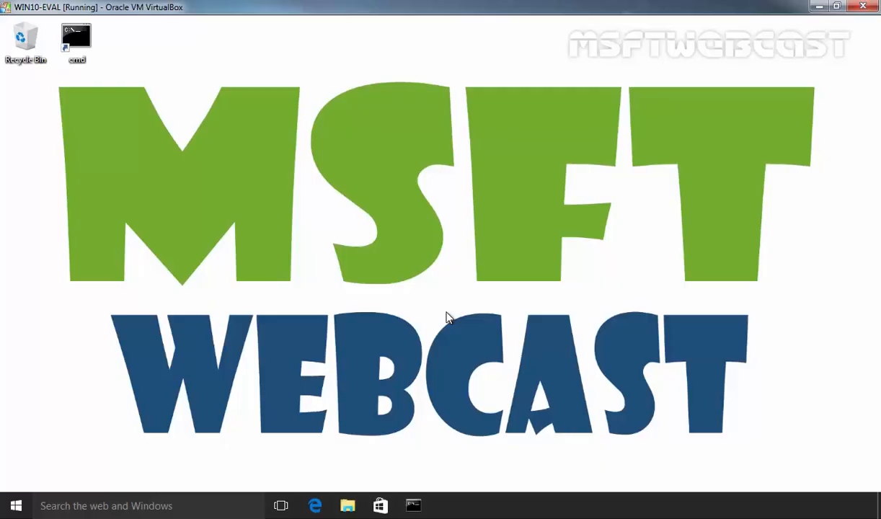
left_click(16, 506)
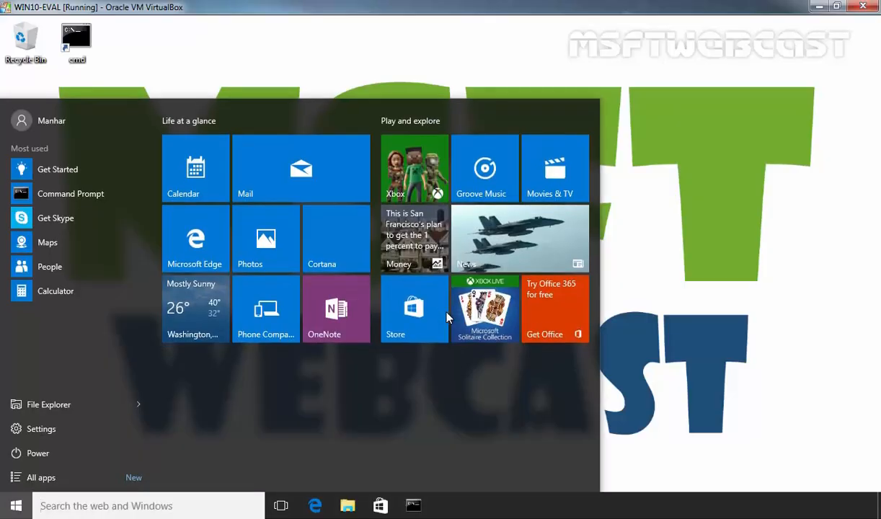